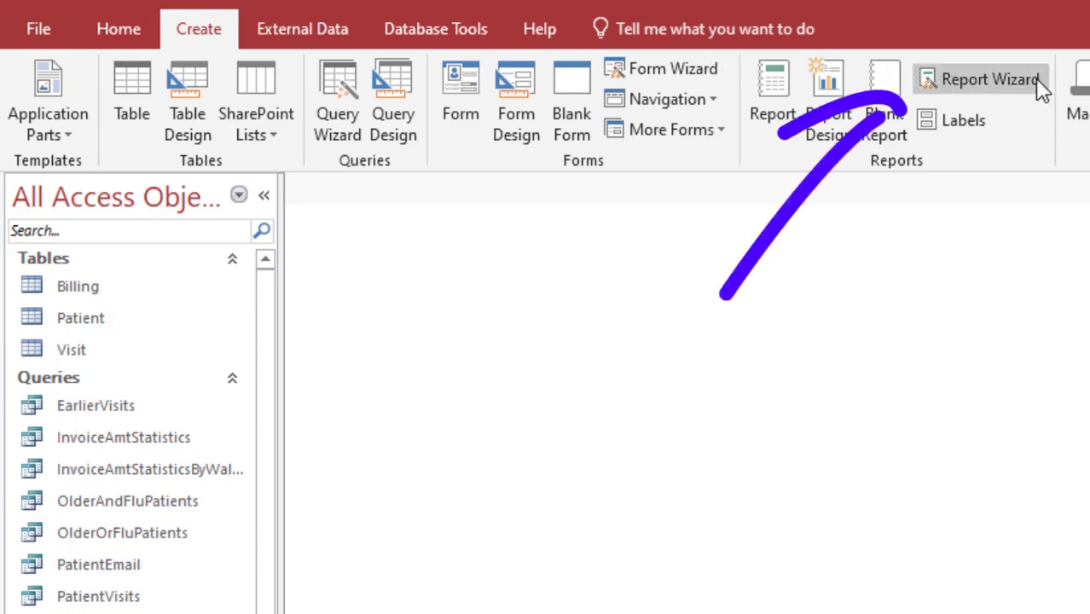
mouse_move(990, 79)
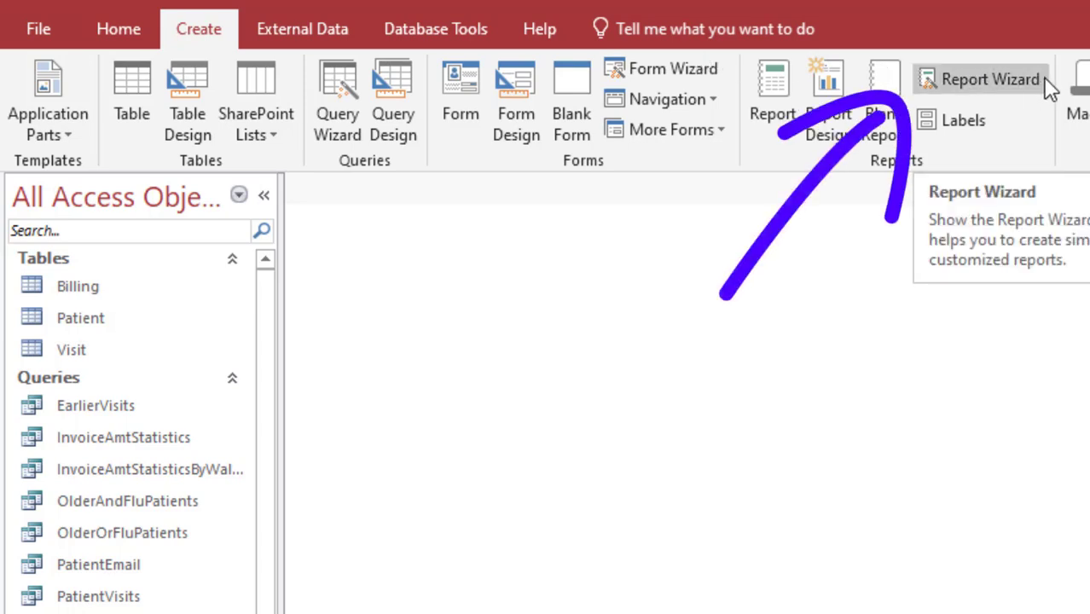
Step: Start the Report Wizard from the Create ribbon
left_click(989, 78)
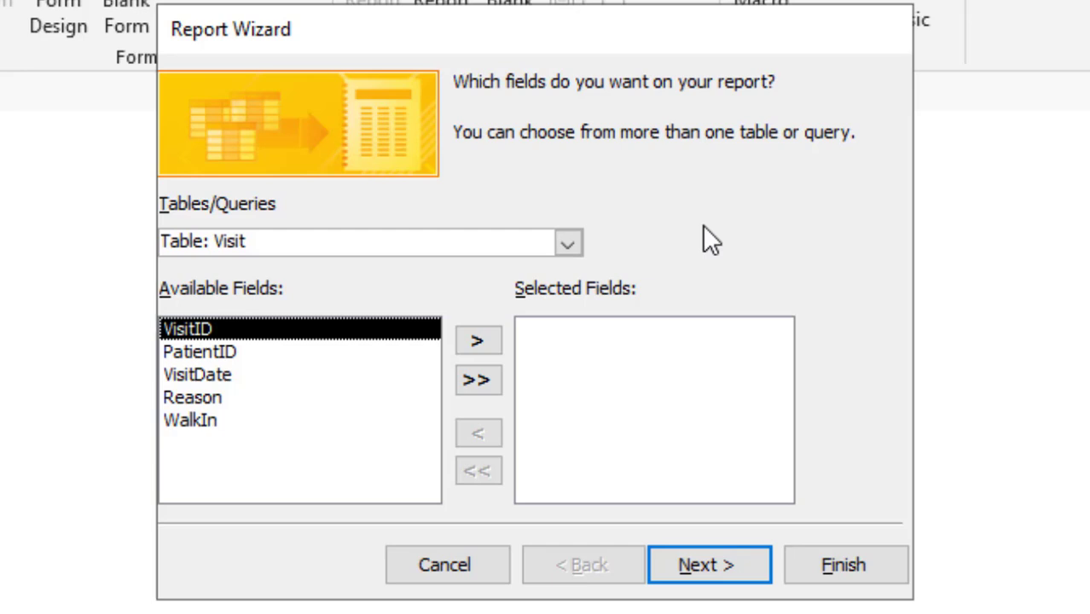
Step: Pick Table: Patient as the field source and add PatientID, FirstName and LastName
left_click(566, 242)
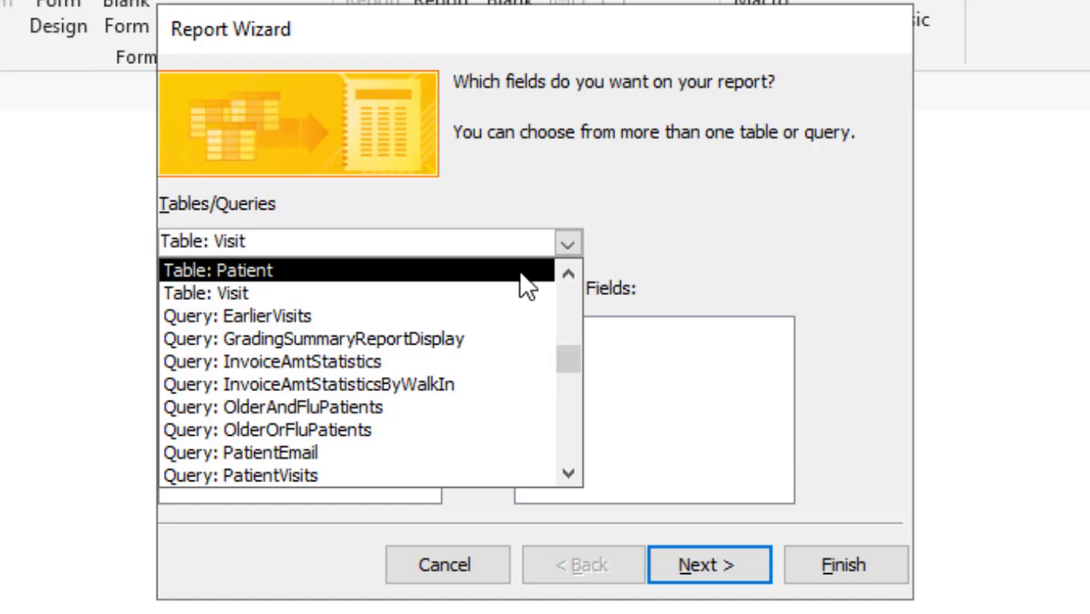
left_click(219, 269)
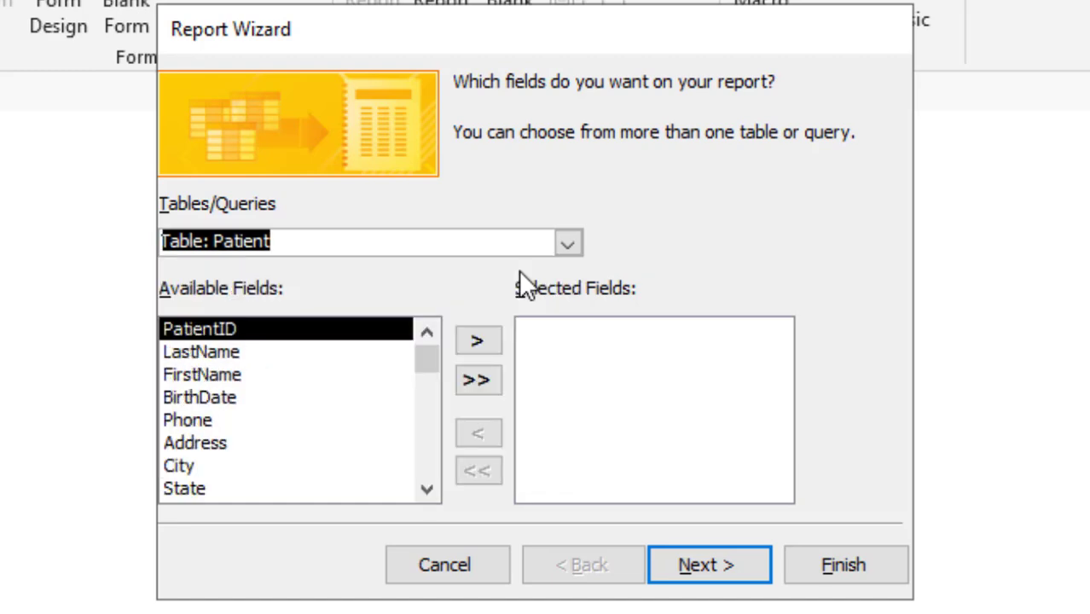
mouse_move(484, 313)
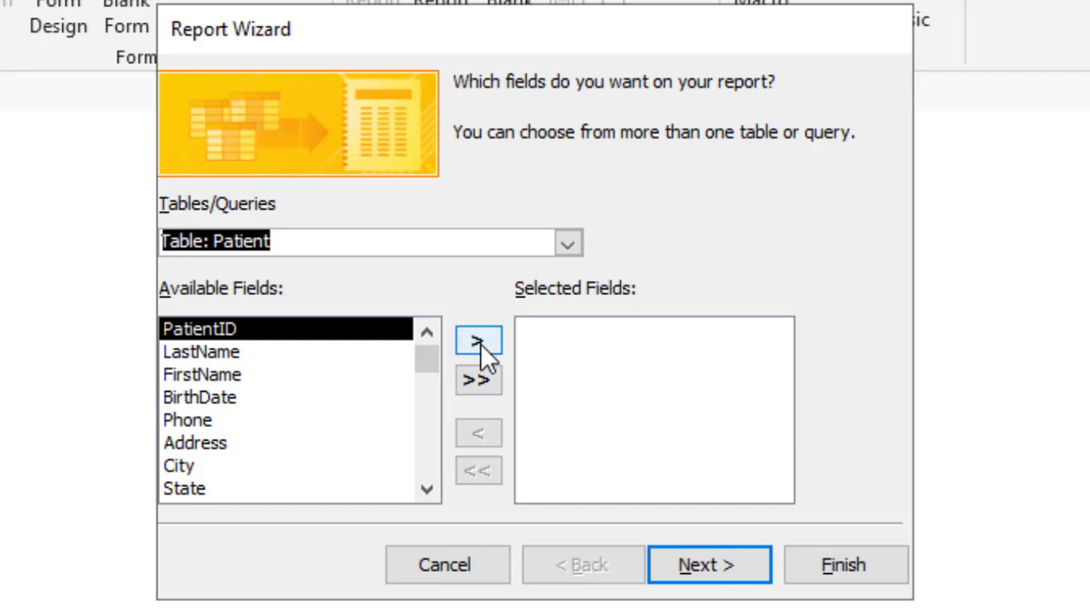
left_click(478, 340)
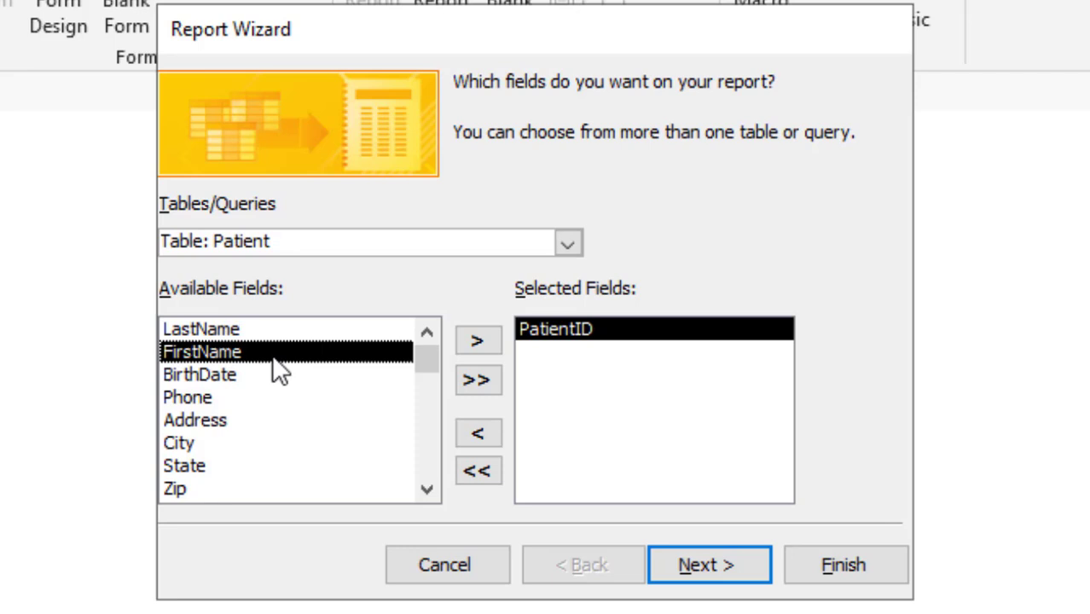
left_click(477, 339)
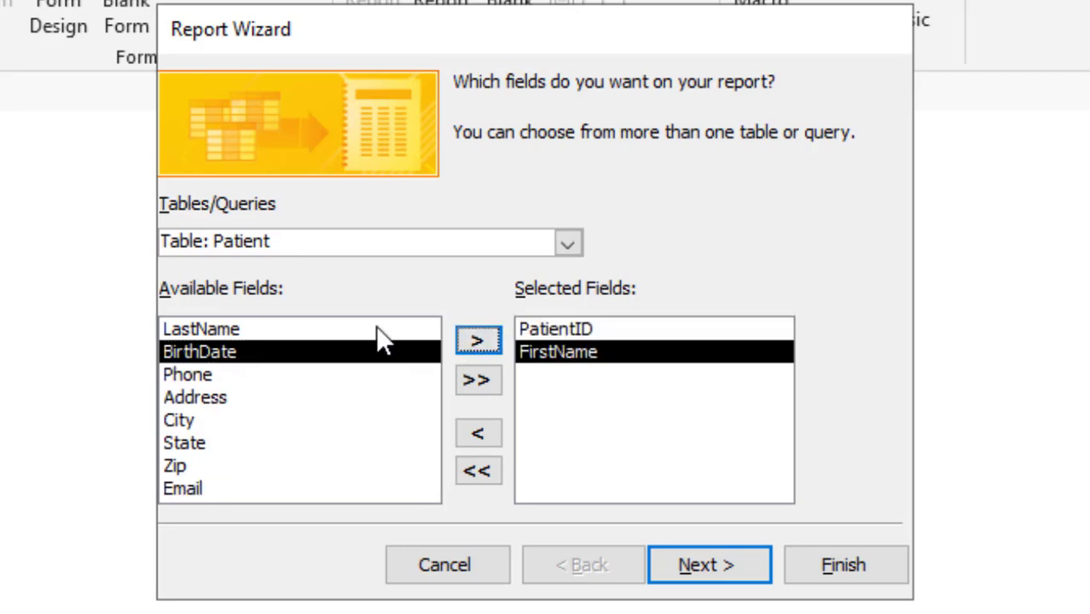
left_click(477, 339)
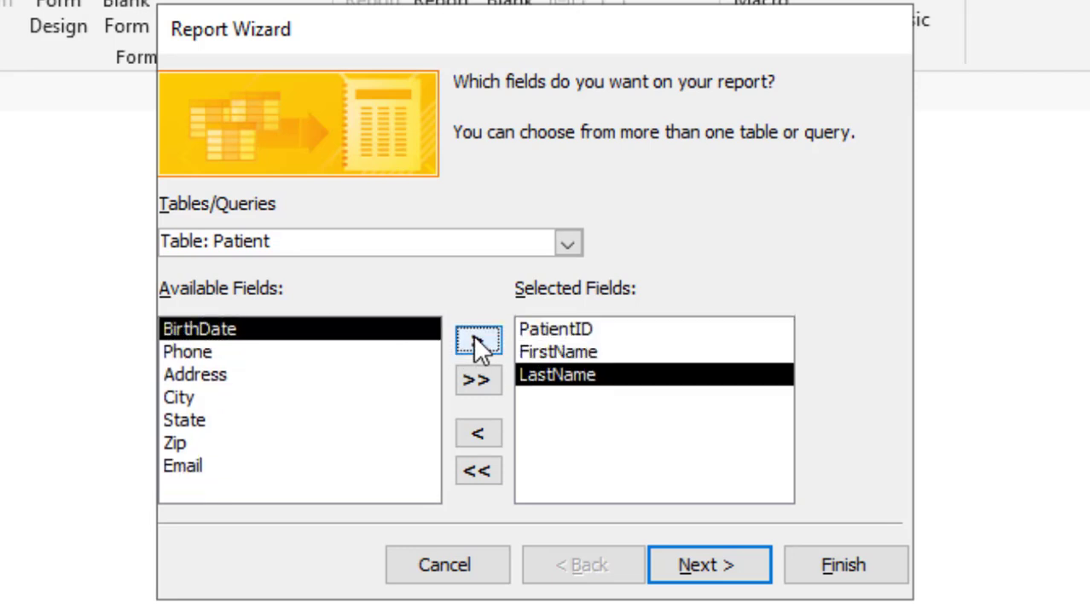
Step: Add City, BirthDate and Phone, then return to the tables and queries list
left_click(181, 395)
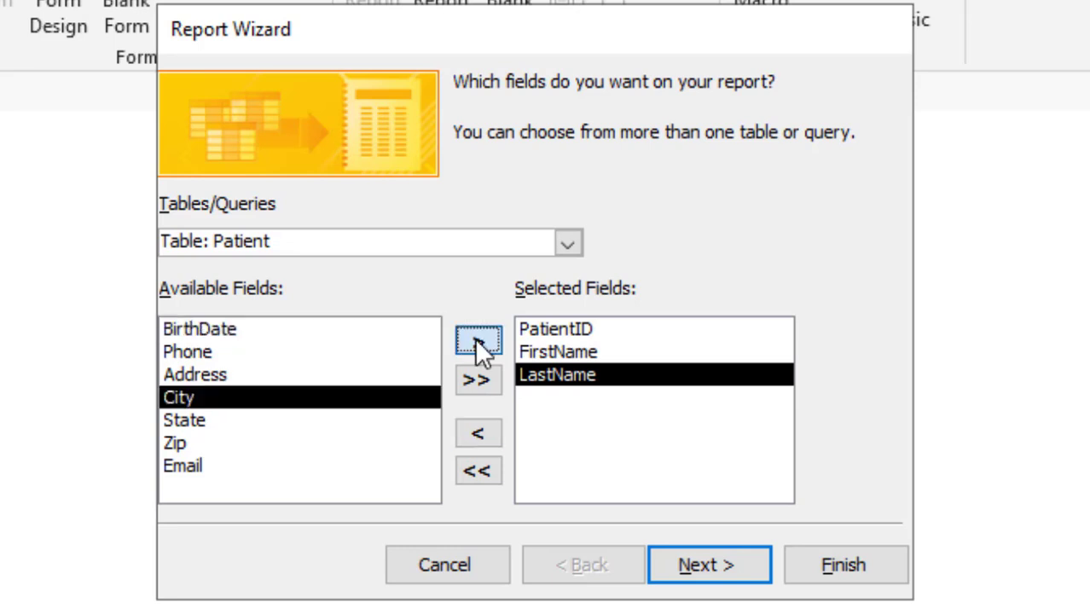
left_click(478, 339)
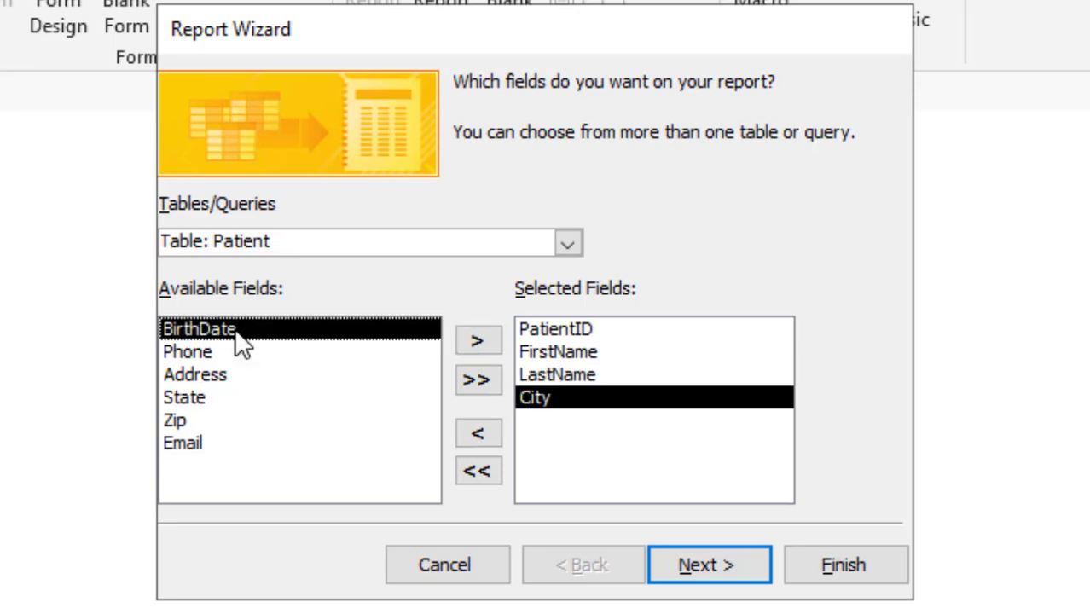
left_click(478, 340)
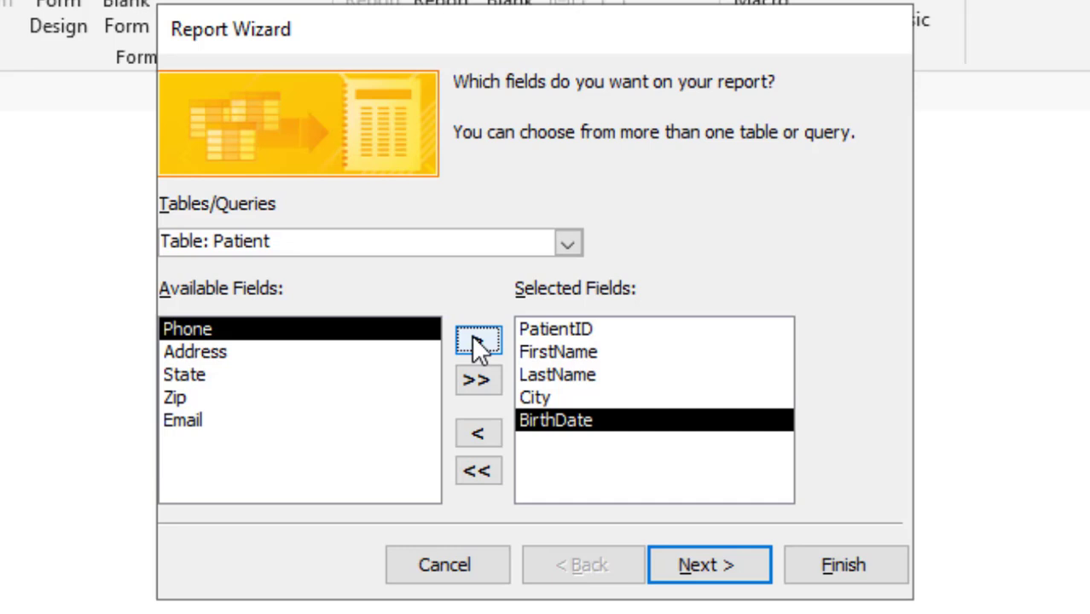
left_click(477, 339)
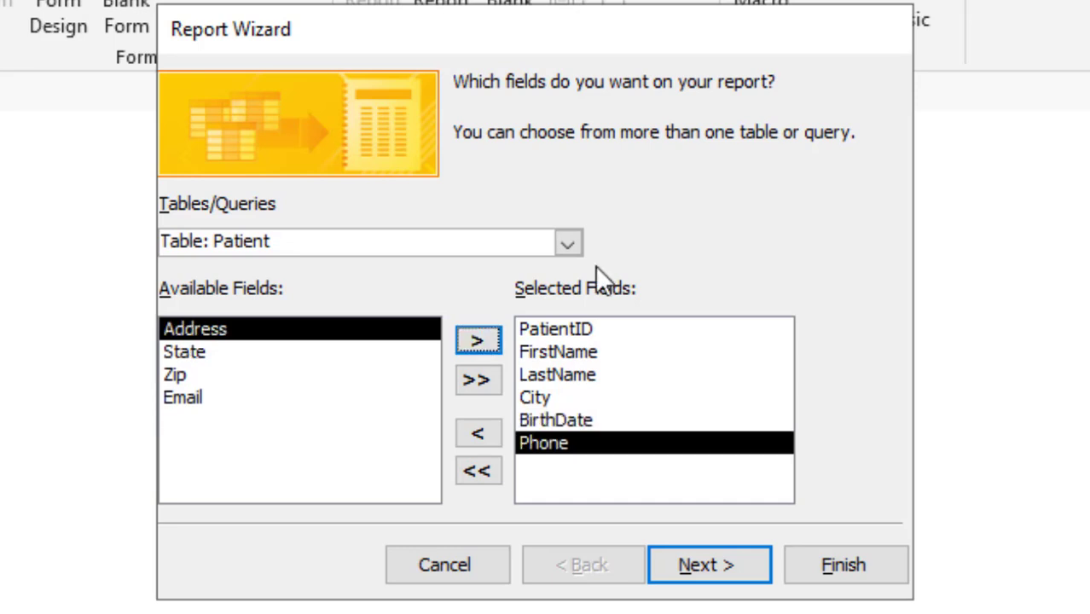
left_click(566, 242)
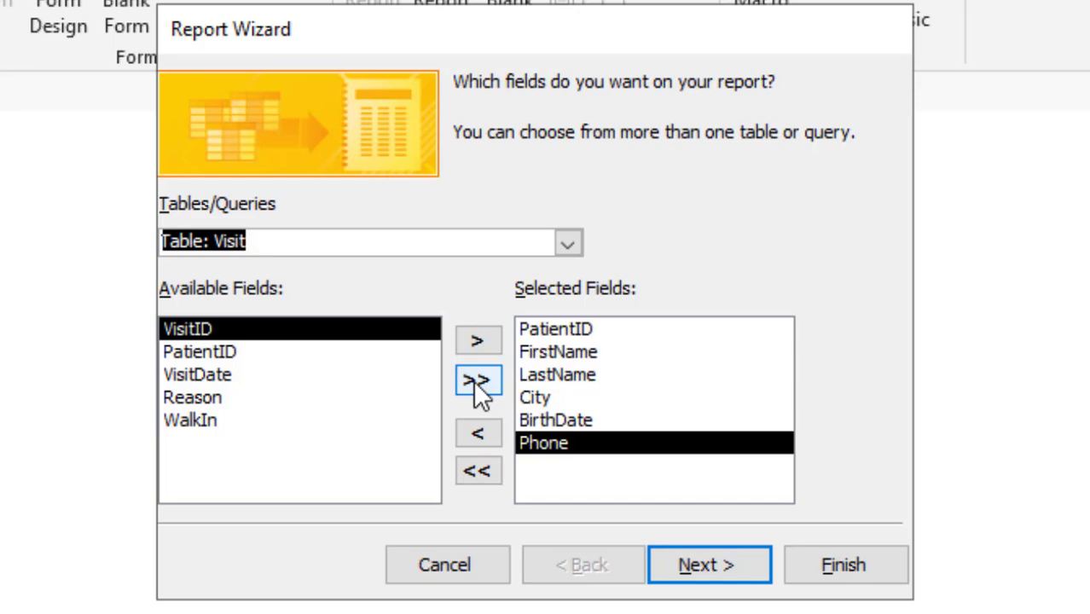
Step: Add every Visit field, then remove the duplicate Visit.PatientID
left_click(478, 379)
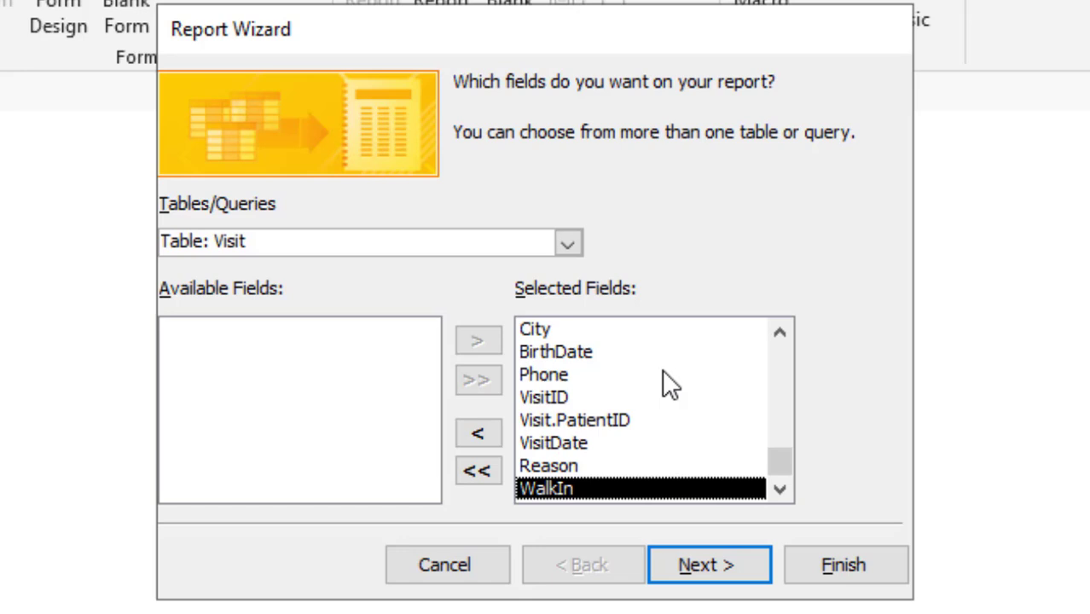
left_click(575, 419)
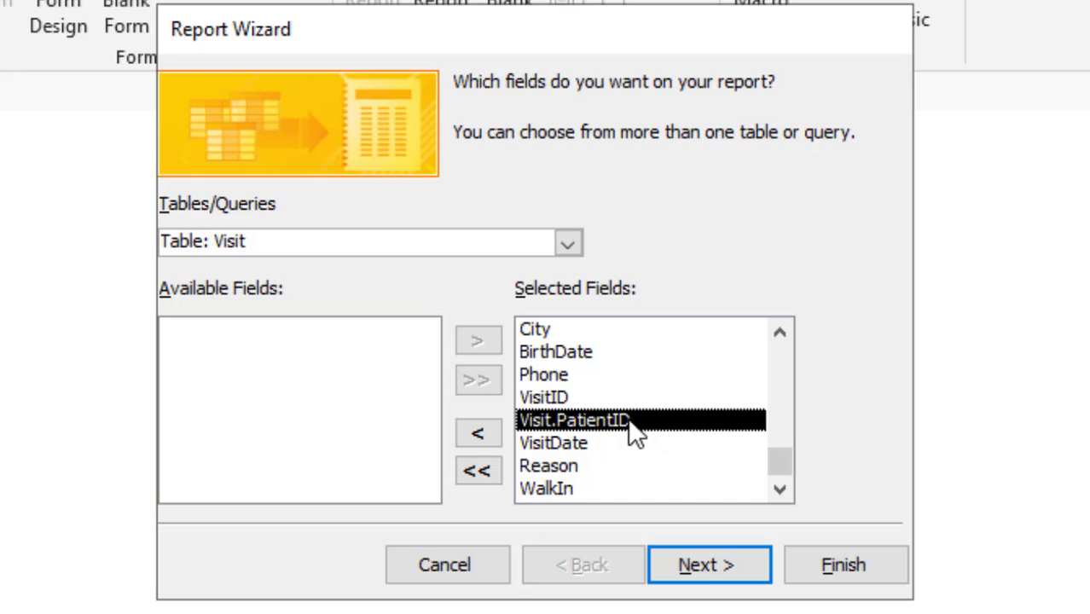
left_click(708, 564)
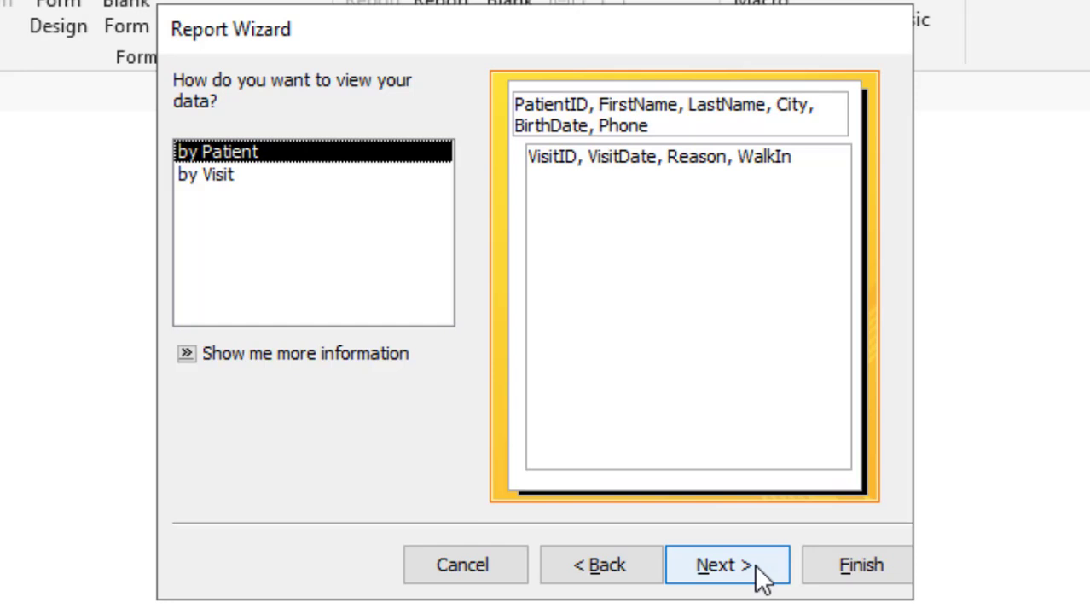
Step: Keep data viewed by Patient with no extra grouping and sort visits by VisitDate ascending
left_click(725, 565)
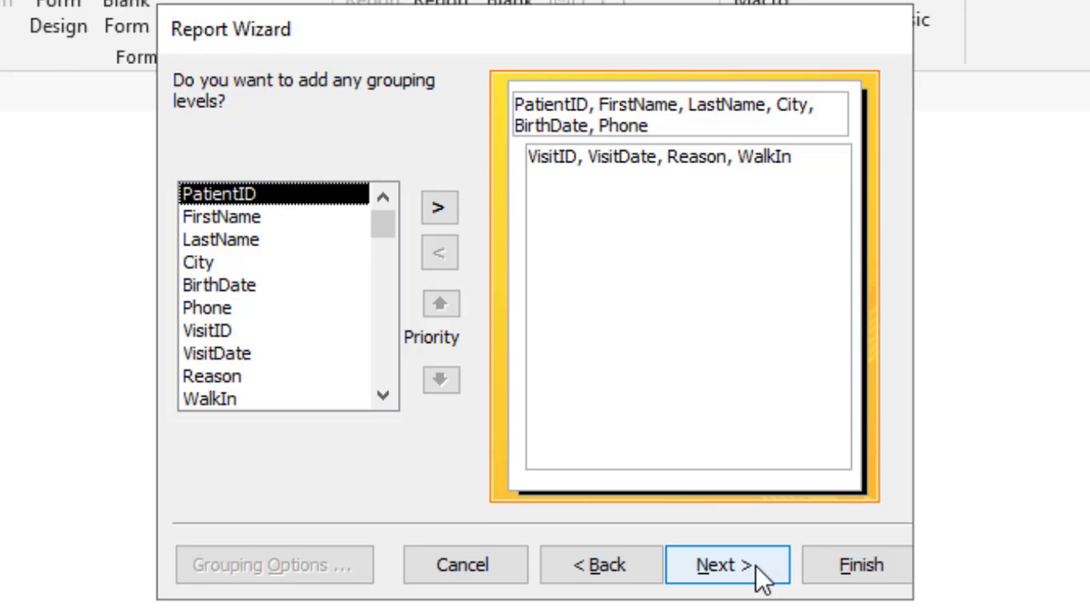
left_click(725, 565)
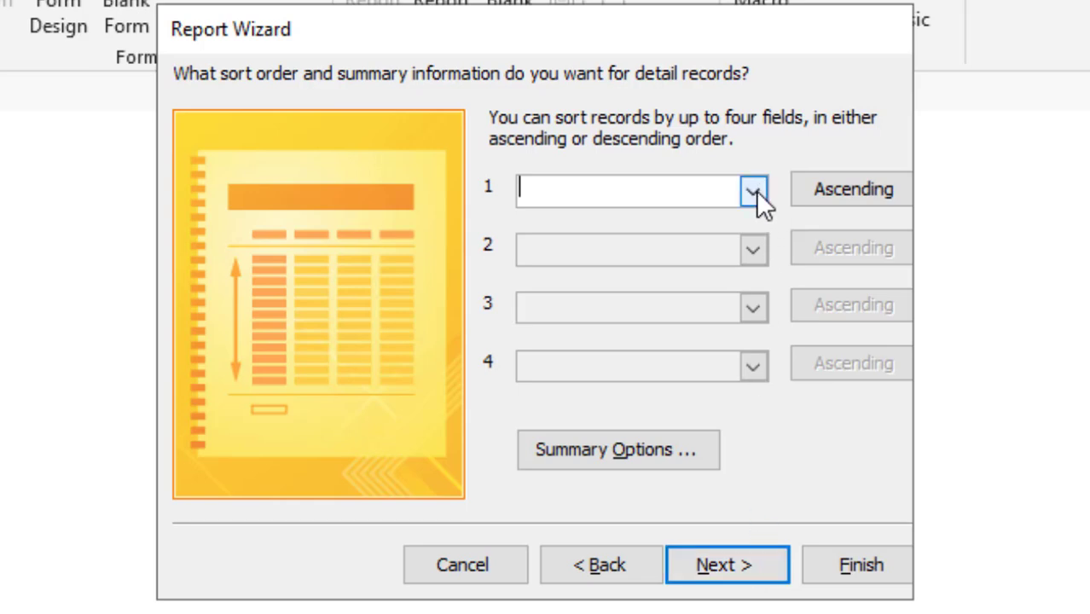
left_click(752, 187)
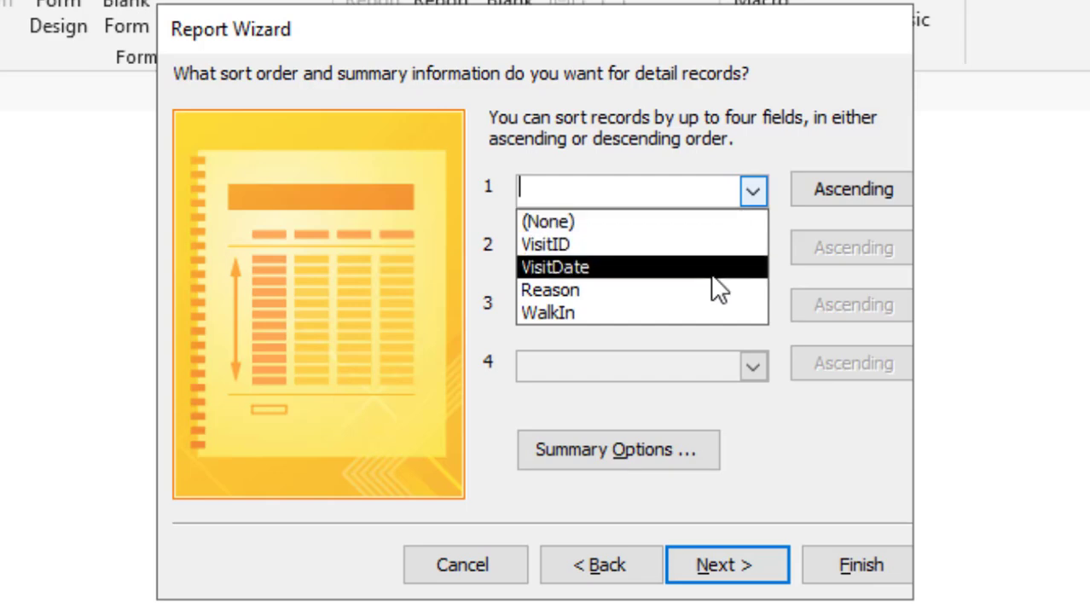
left_click(553, 267)
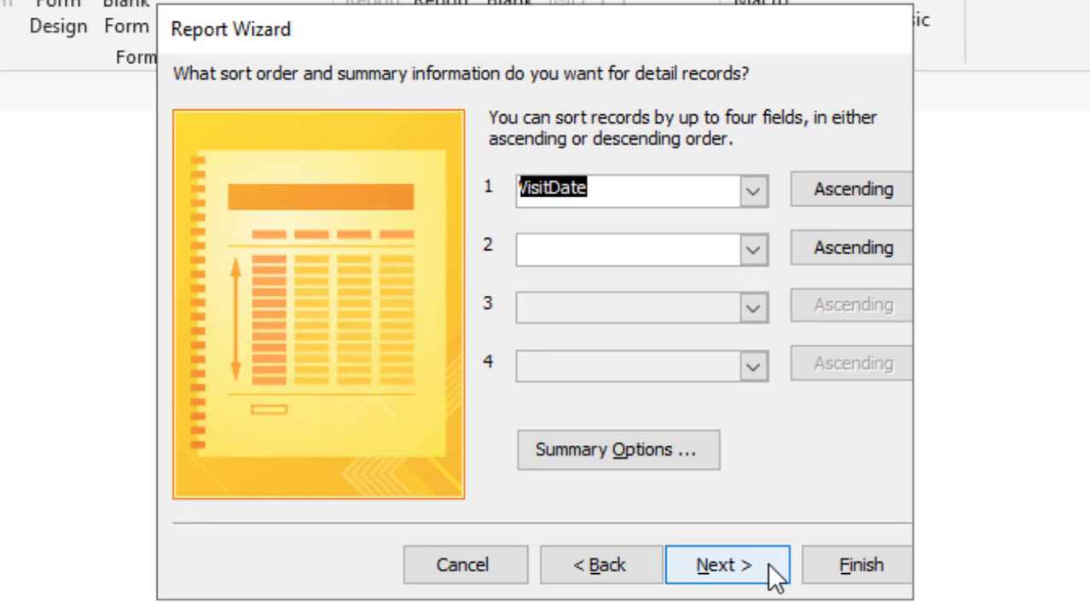
left_click(725, 564)
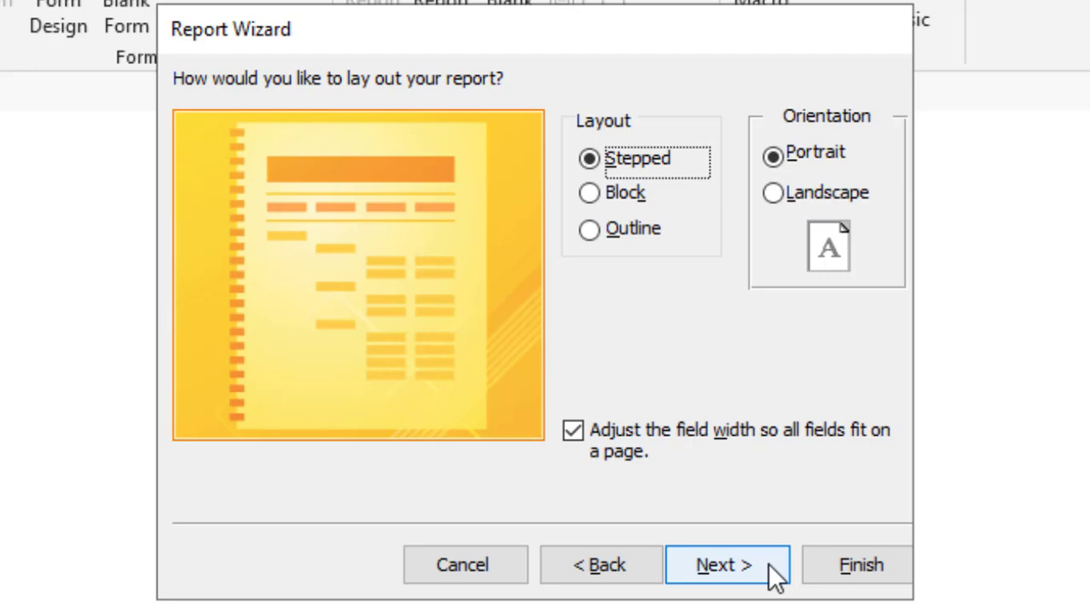
Step: Compare Stepped, Block and Outline layouts and settle on Outline in portrait
left_click(590, 193)
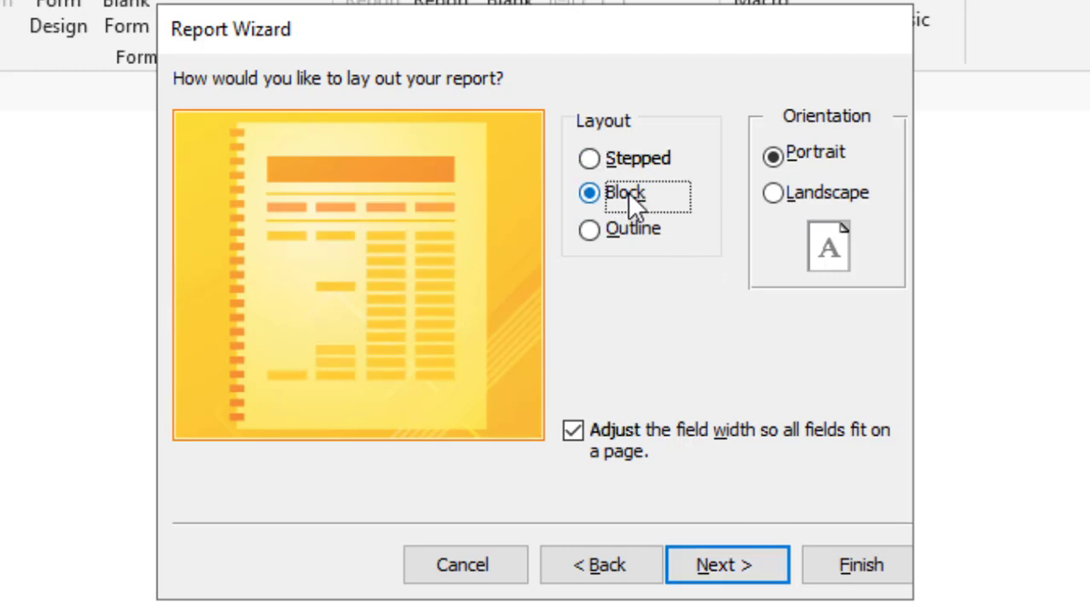
left_click(590, 229)
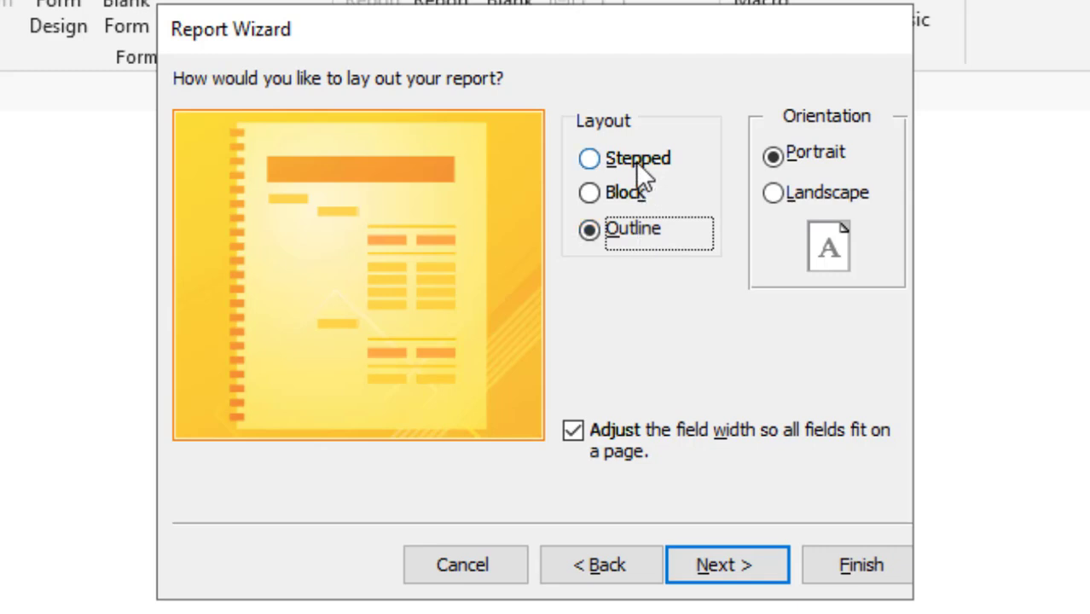
left_click(589, 158)
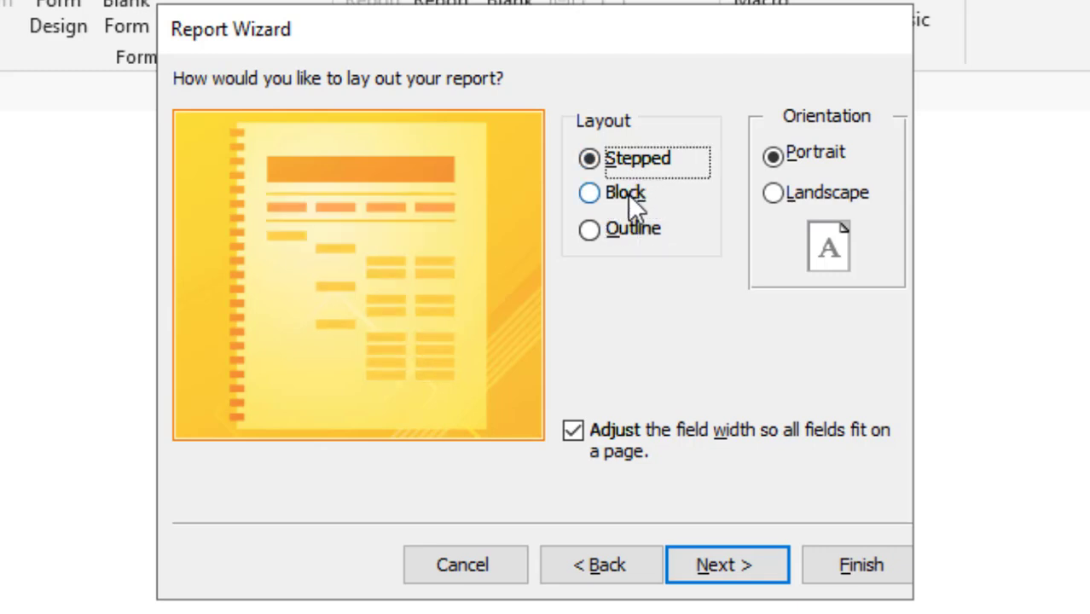
left_click(590, 193)
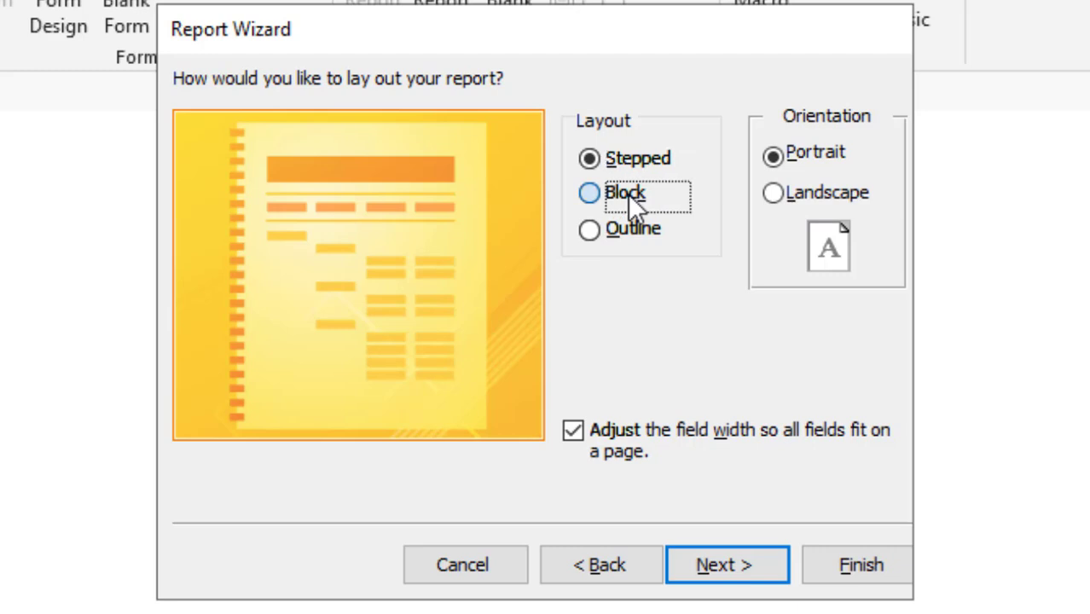
left_click(590, 229)
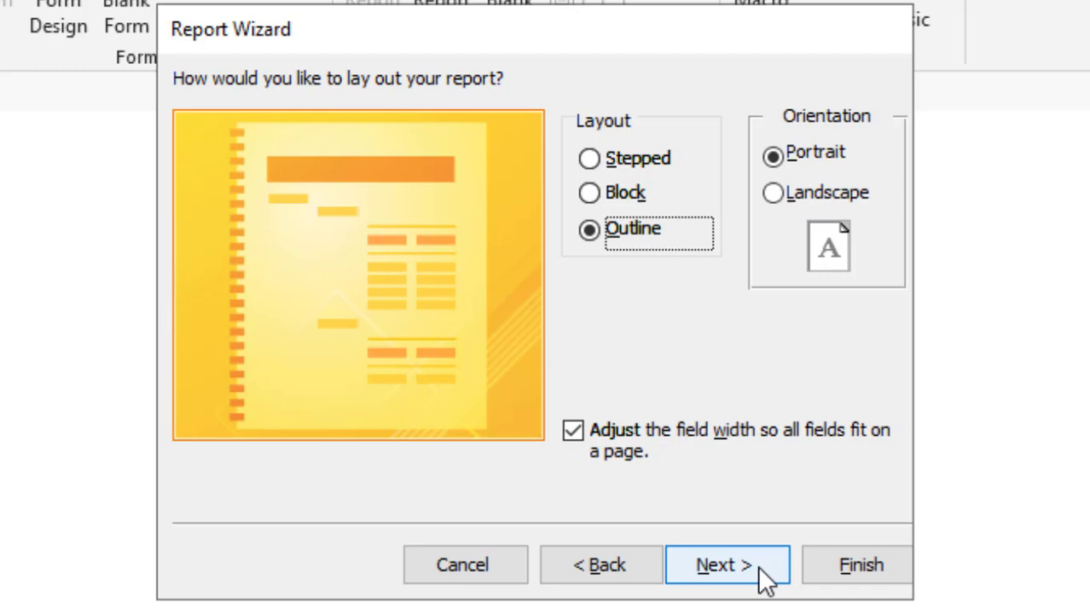
left_click(726, 565)
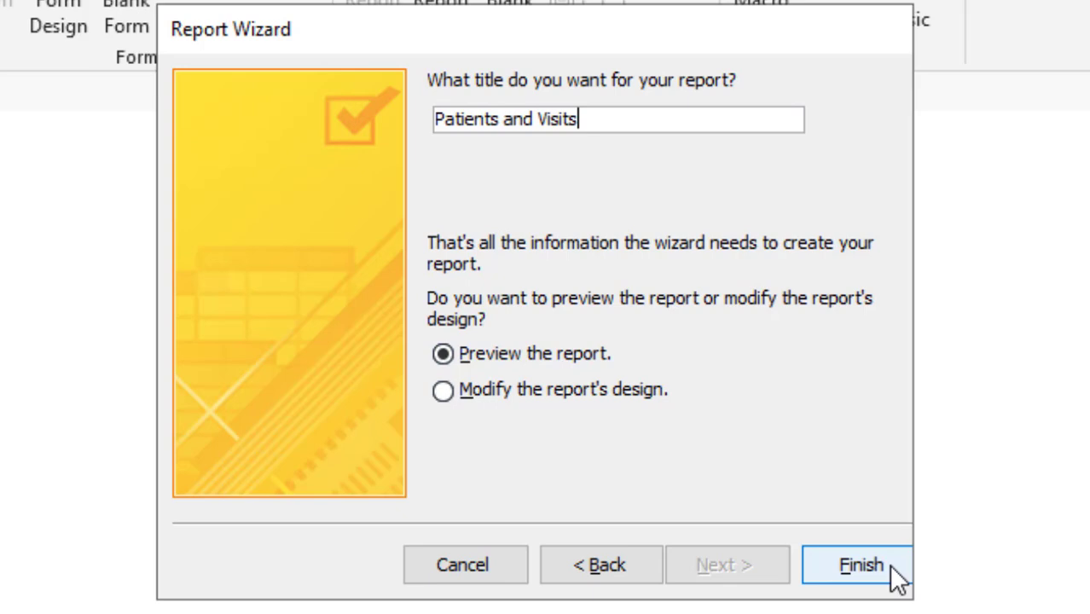
Step: Finish the wizard with the title 'Patients and Visits', opening the report in preview
left_click(856, 565)
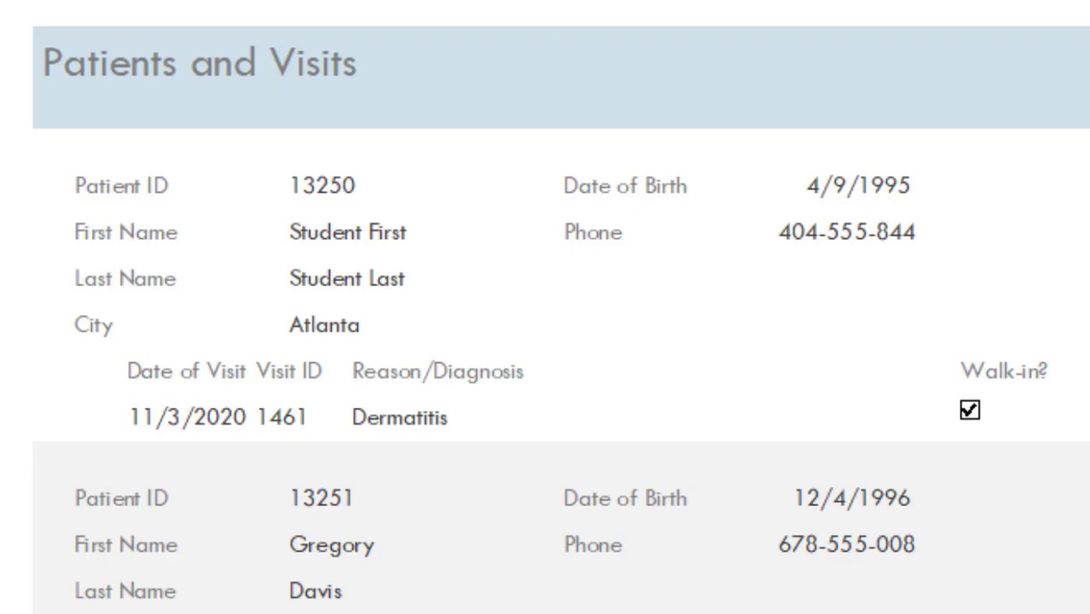
scroll("down", 3)
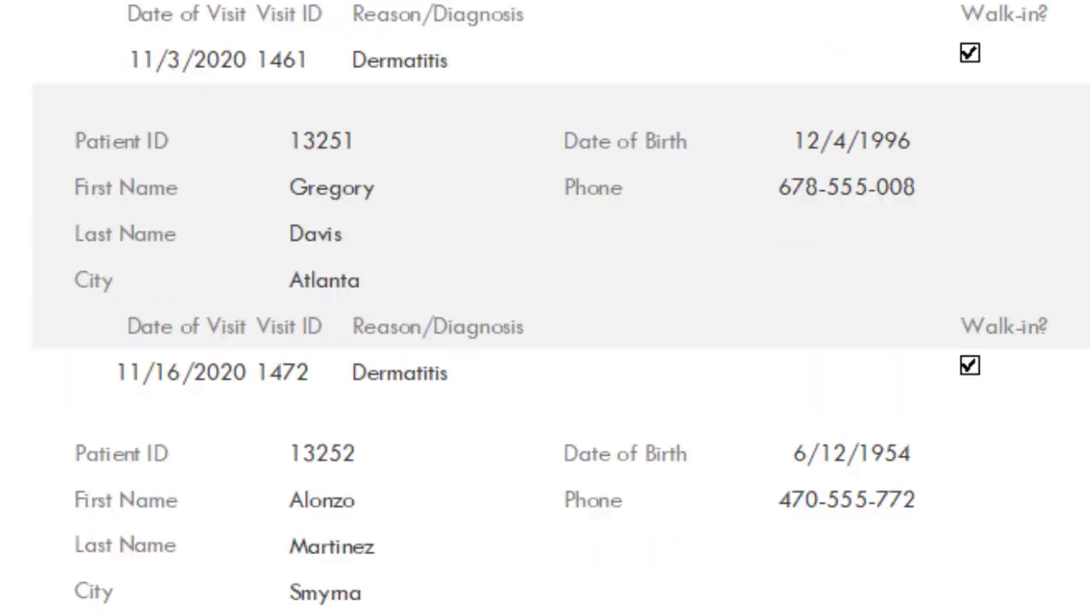
scroll("down", 3)
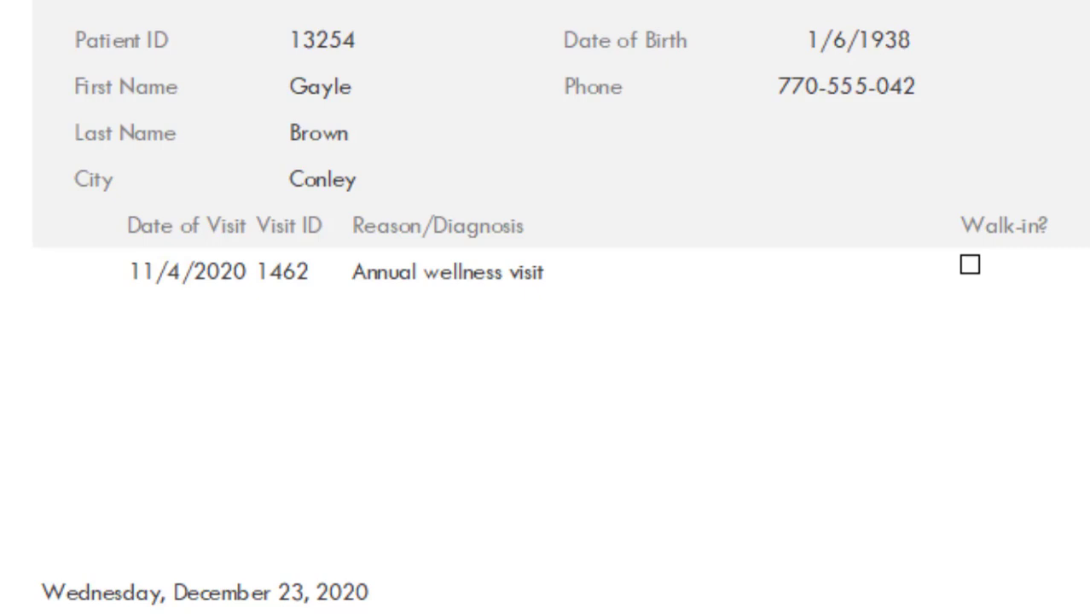